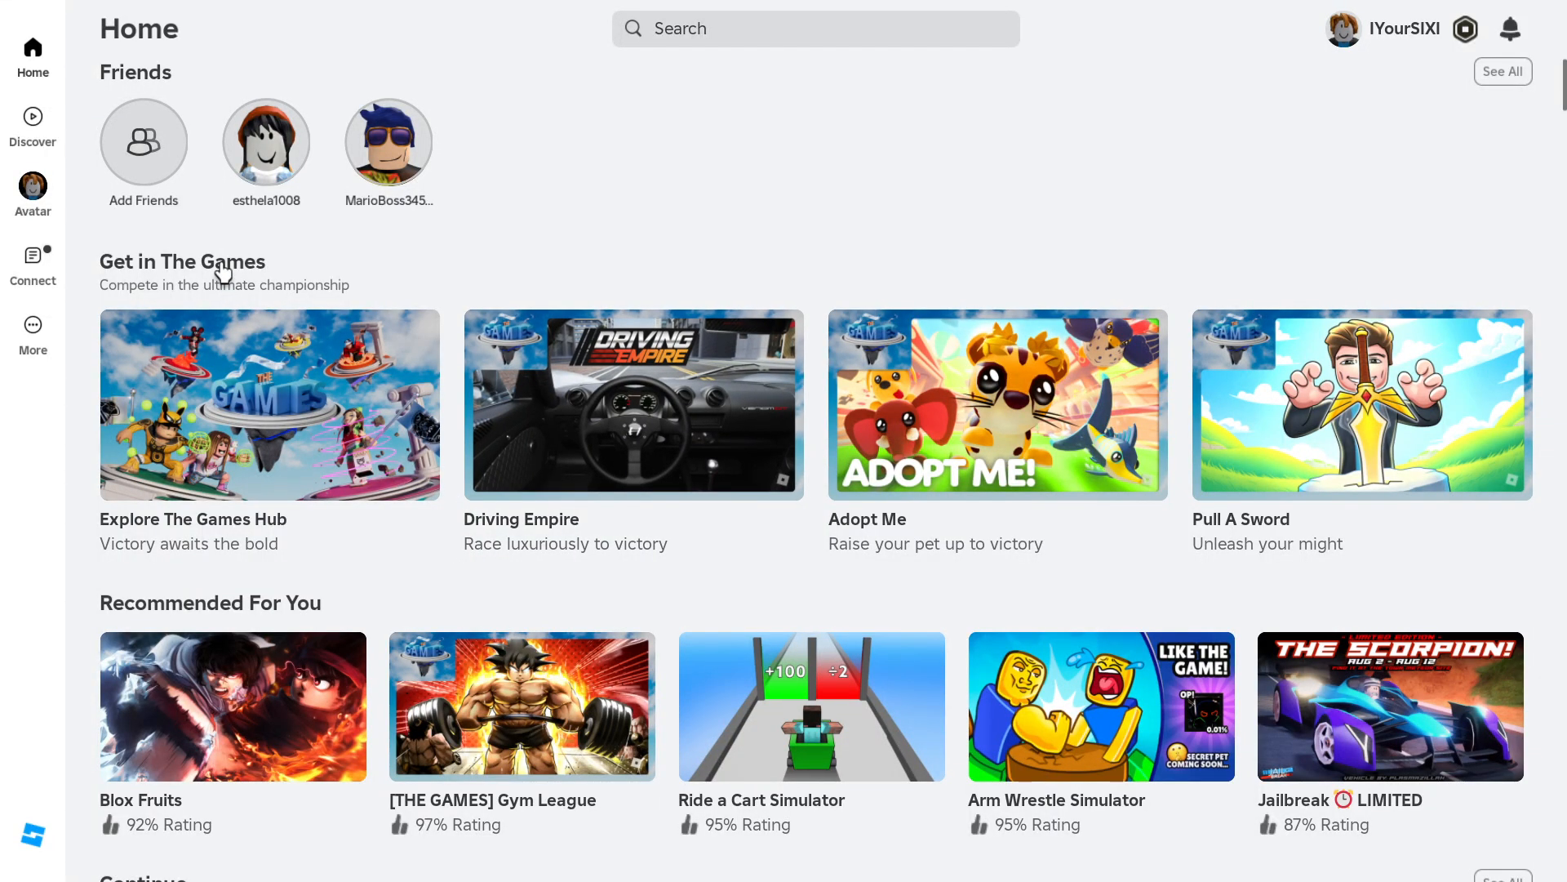
{"action": "mouse_move", "coordinate": [266, 142]}
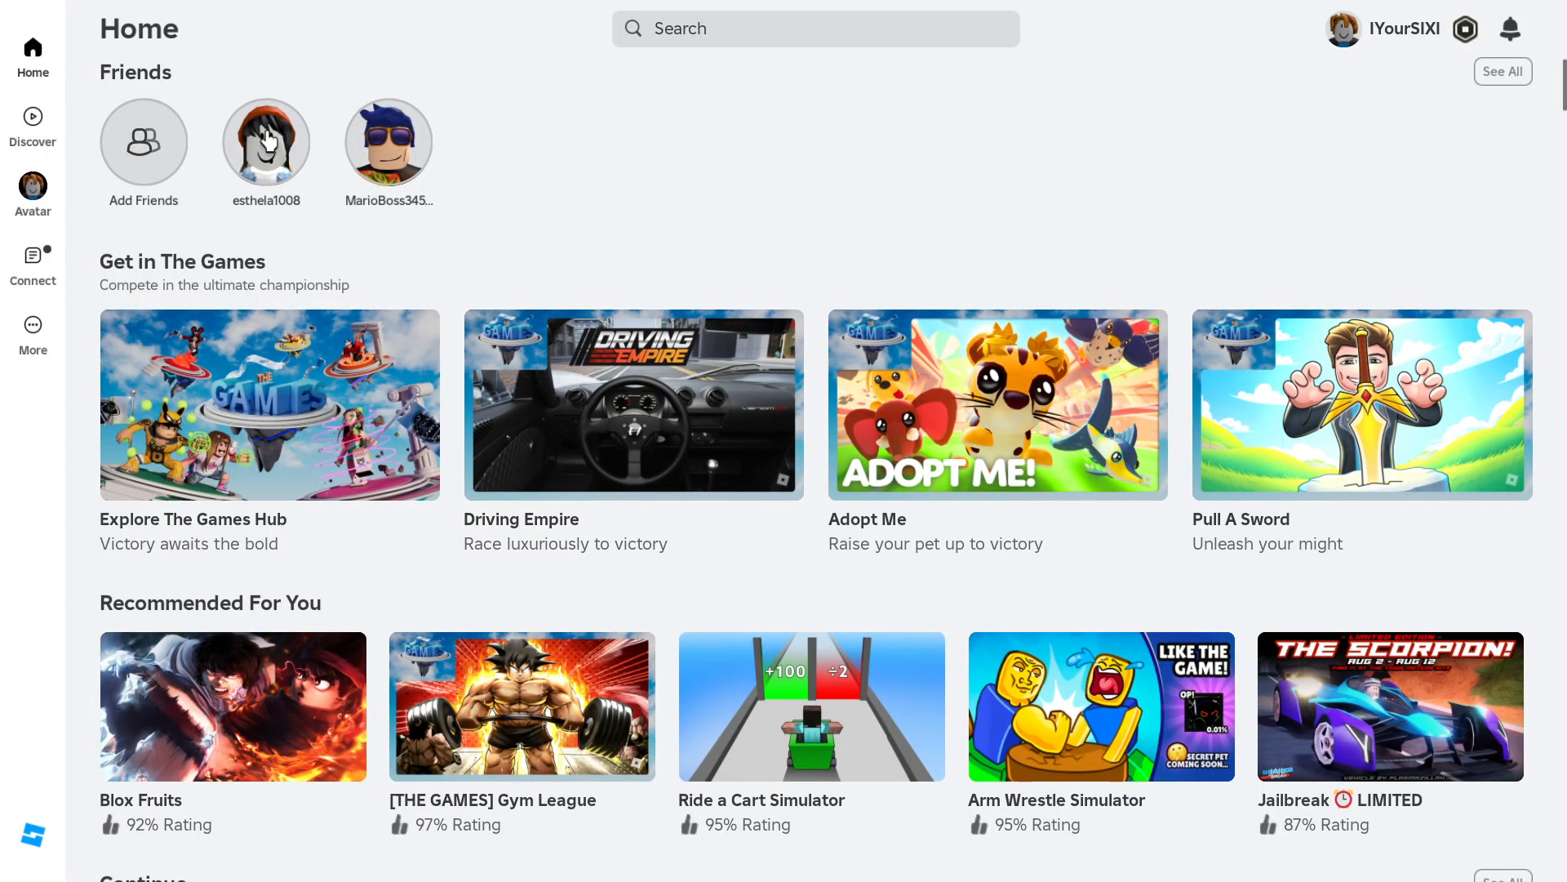
{"action": "mouse_move", "coordinate": [21, 246]}
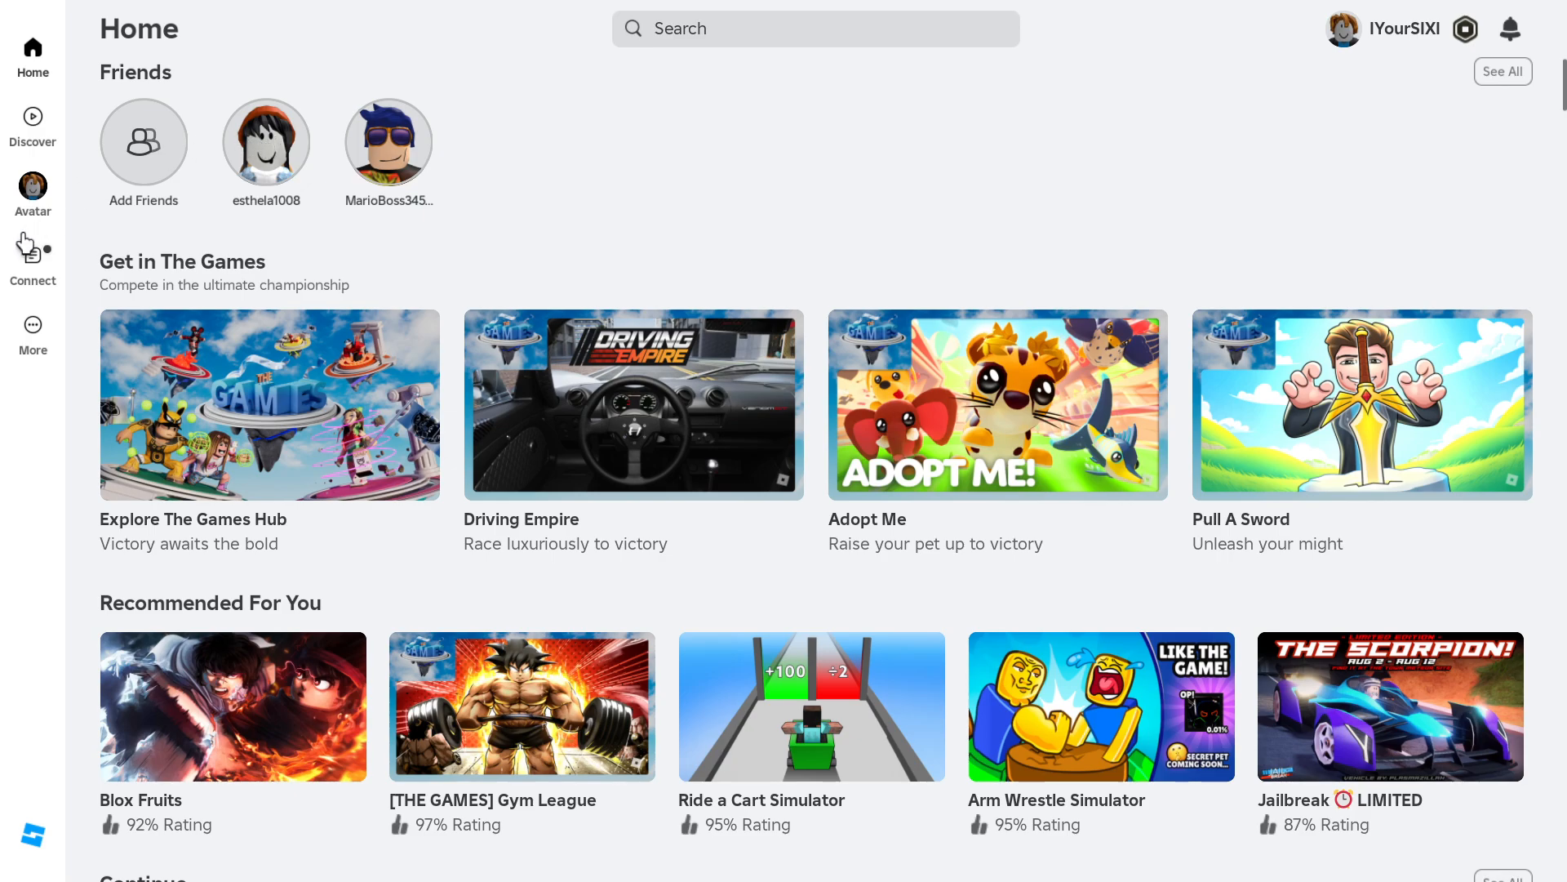
{"action": "mouse_move", "coordinate": [216, 418]}
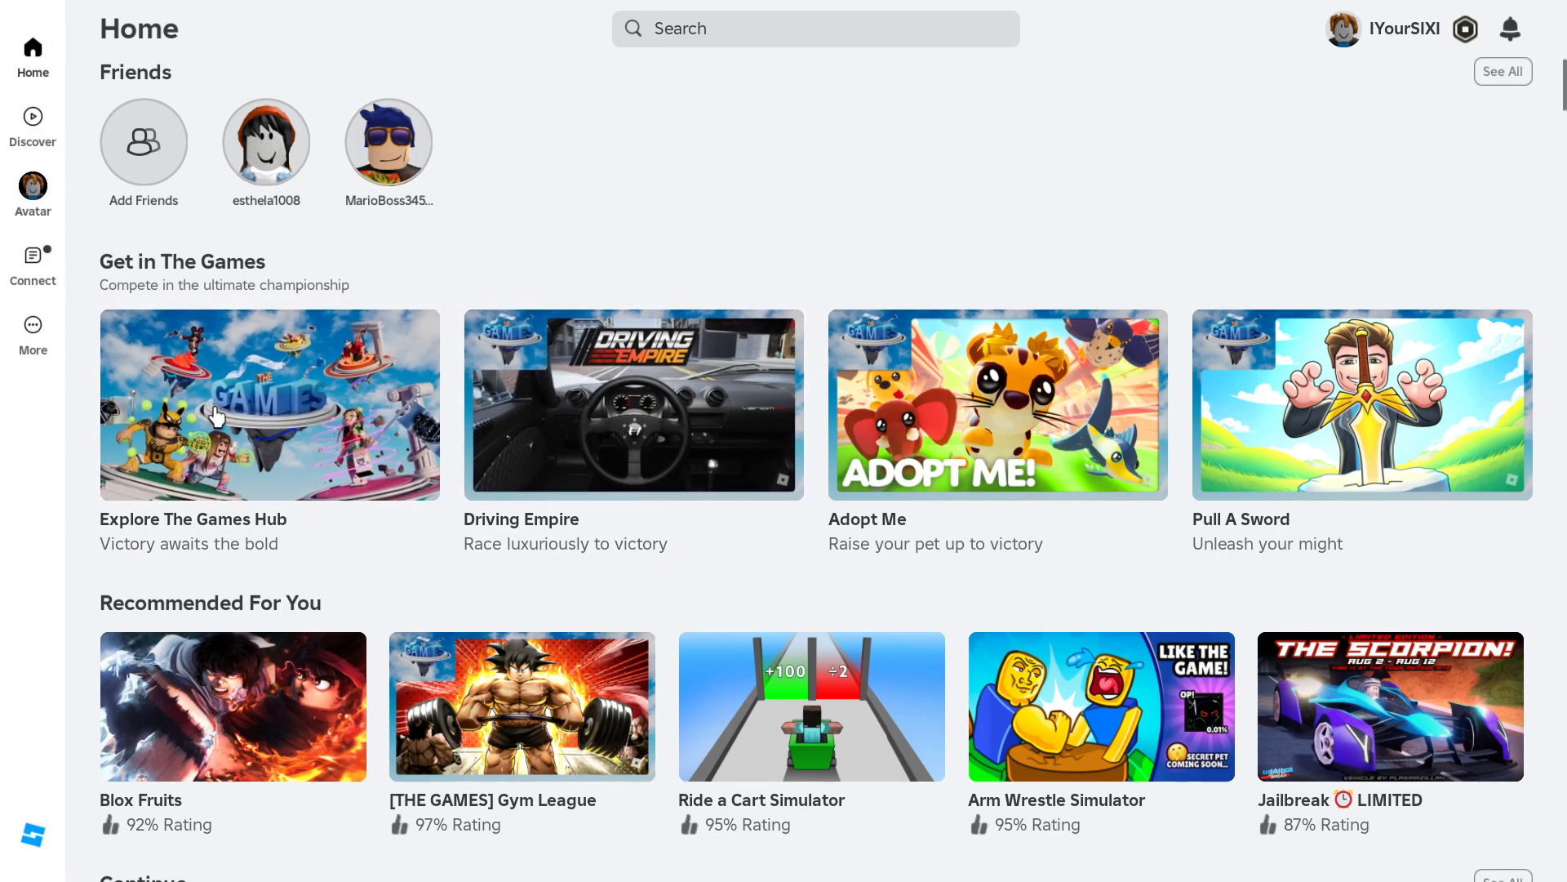
{"action": "mouse_move", "coordinate": [46, 356]}
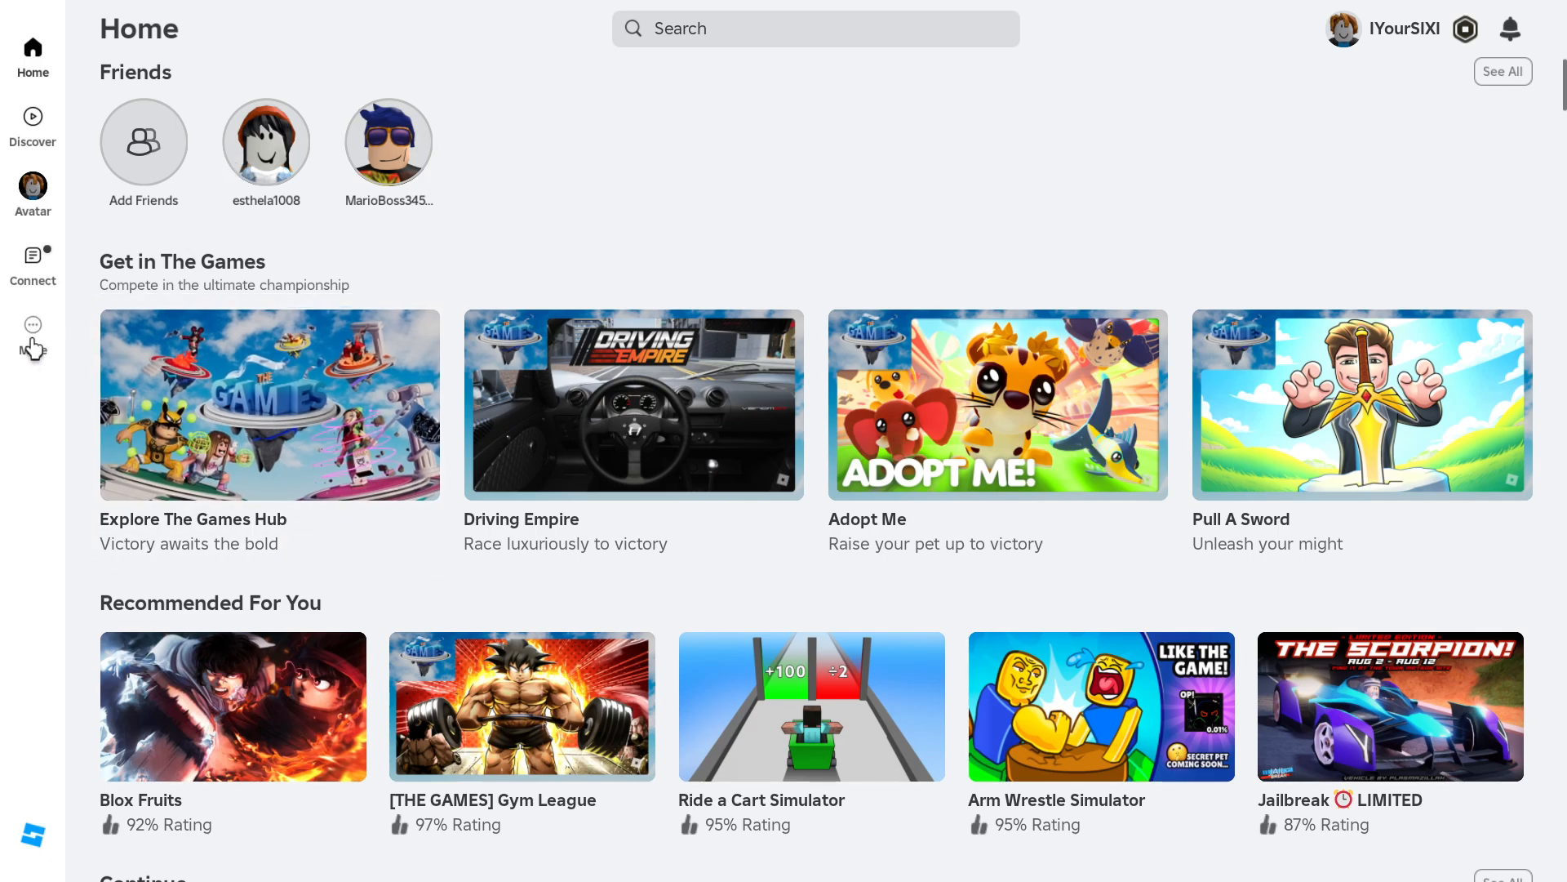
Reach your own profile card via the More sections collection
{"action": "left_click", "coordinate": [33, 330]}
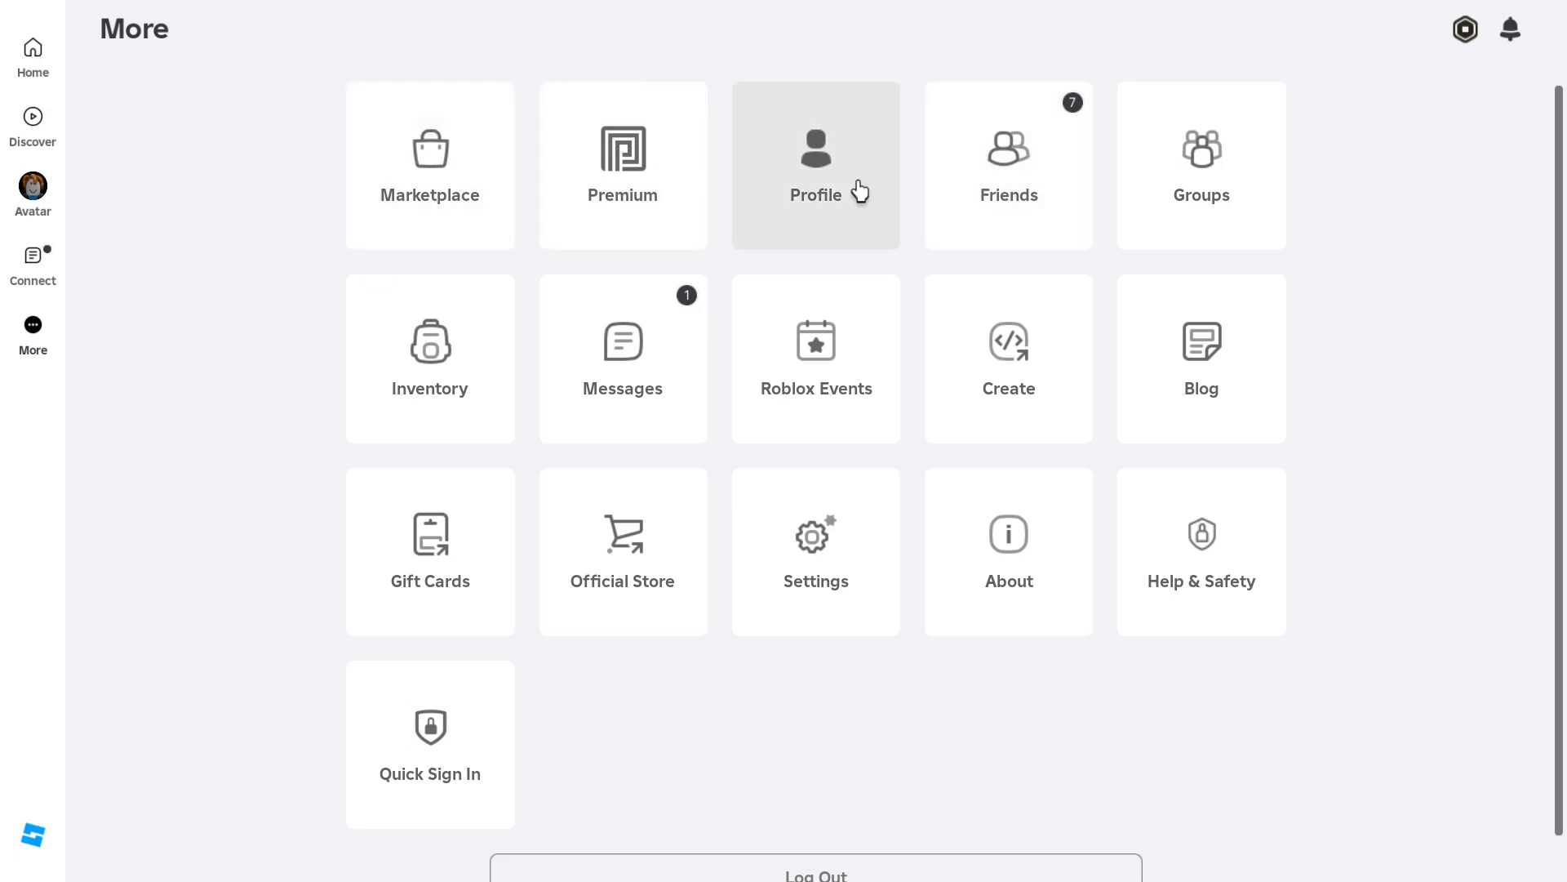
{"action": "left_click", "coordinate": [816, 165]}
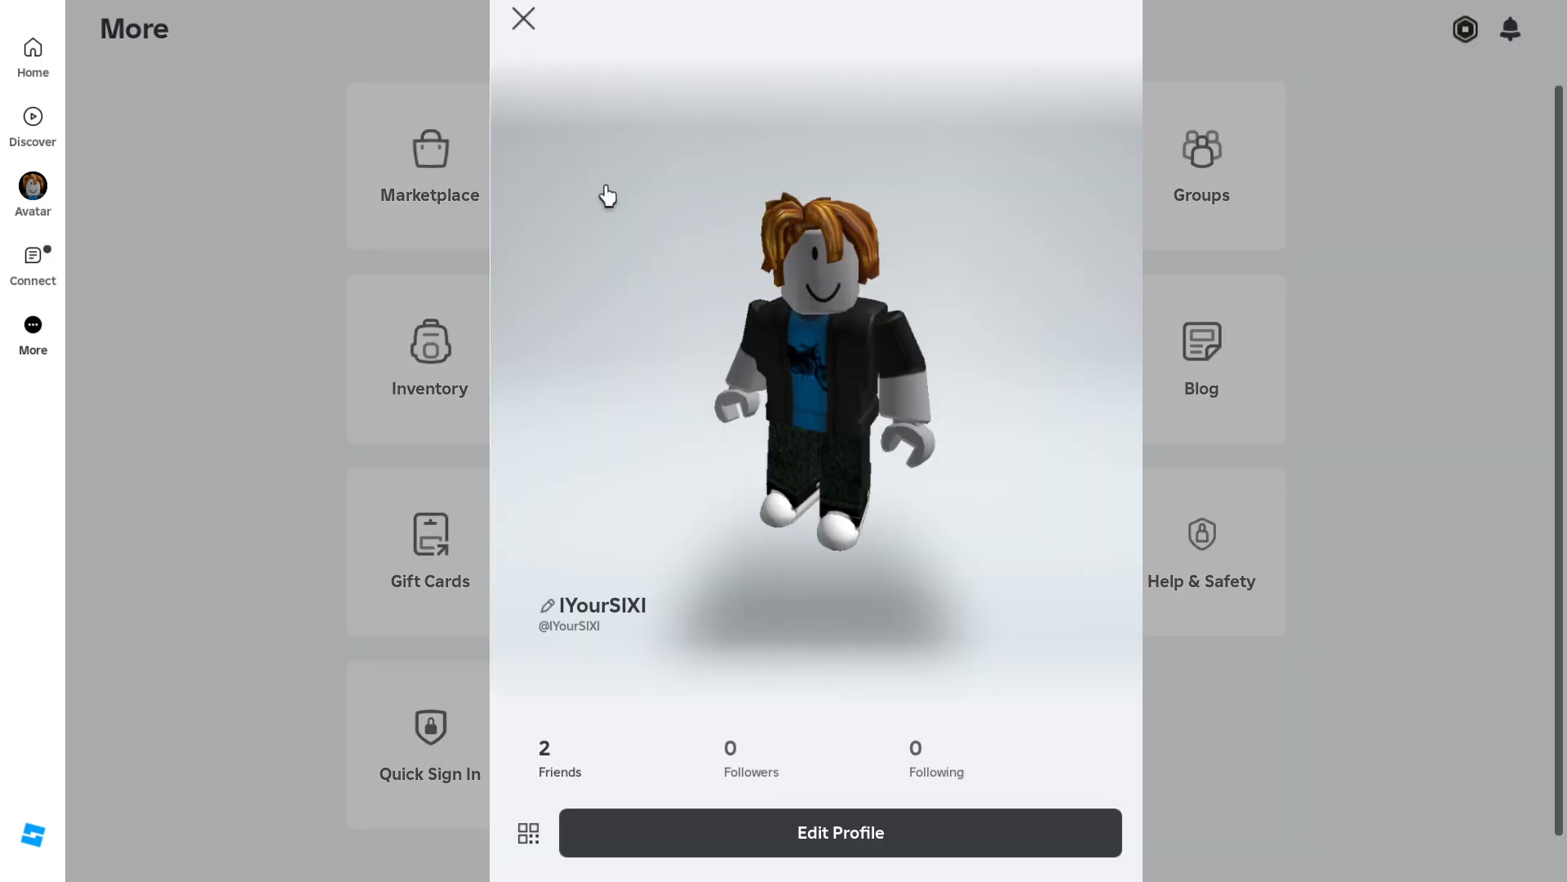
{"action": "mouse_move", "coordinate": [854, 853]}
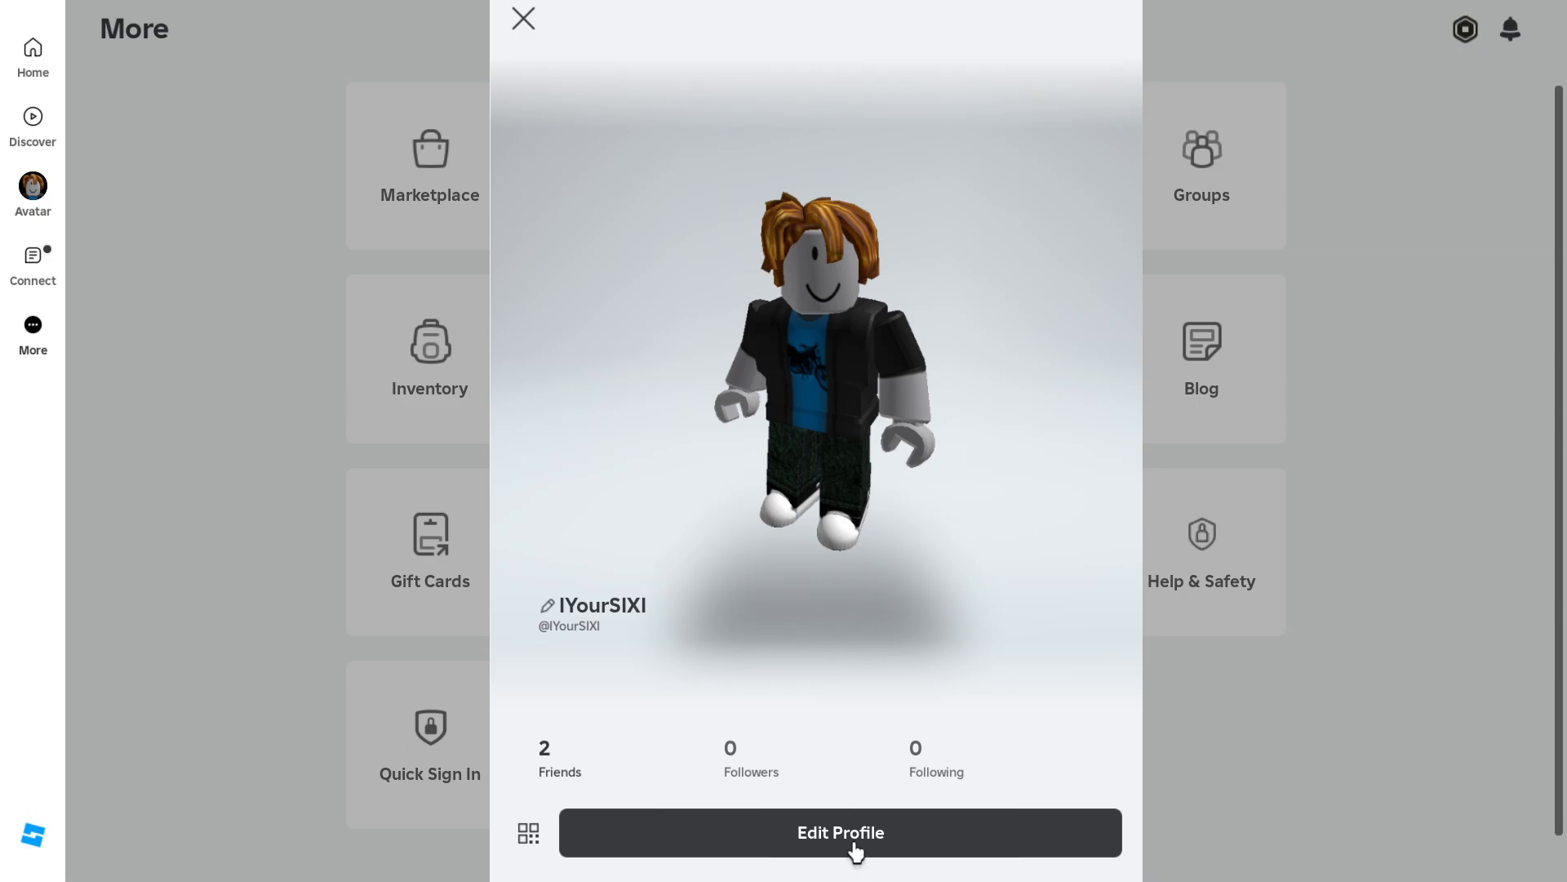
Enter the Edit Profile panel from the bottom of the profile card
{"action": "left_click", "coordinate": [840, 832]}
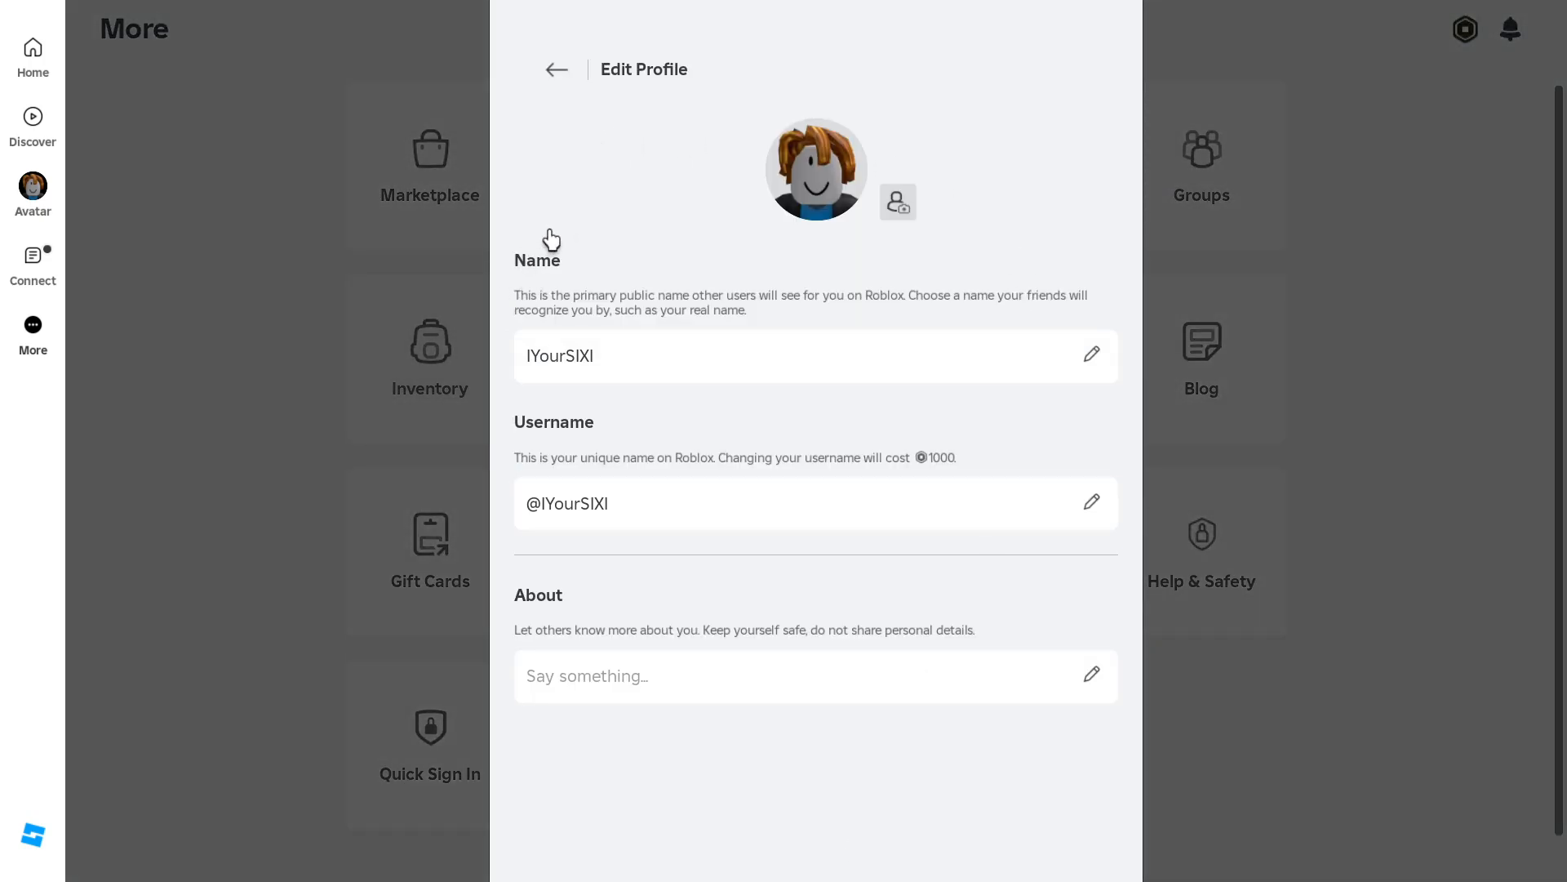
{"action": "mouse_move", "coordinate": [584, 313]}
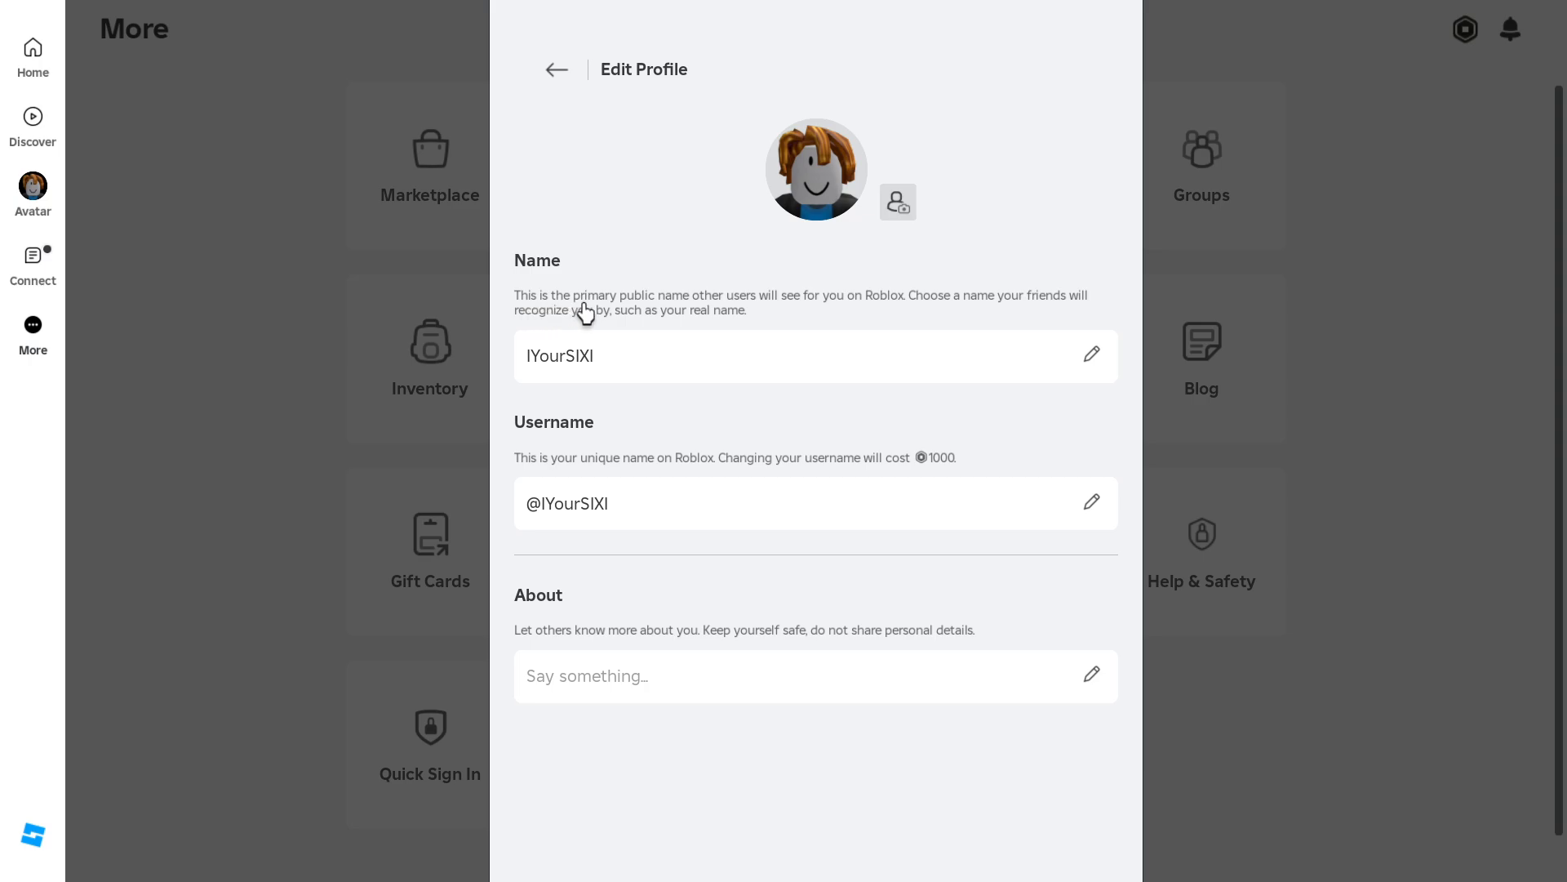
{"action": "mouse_move", "coordinate": [776, 315]}
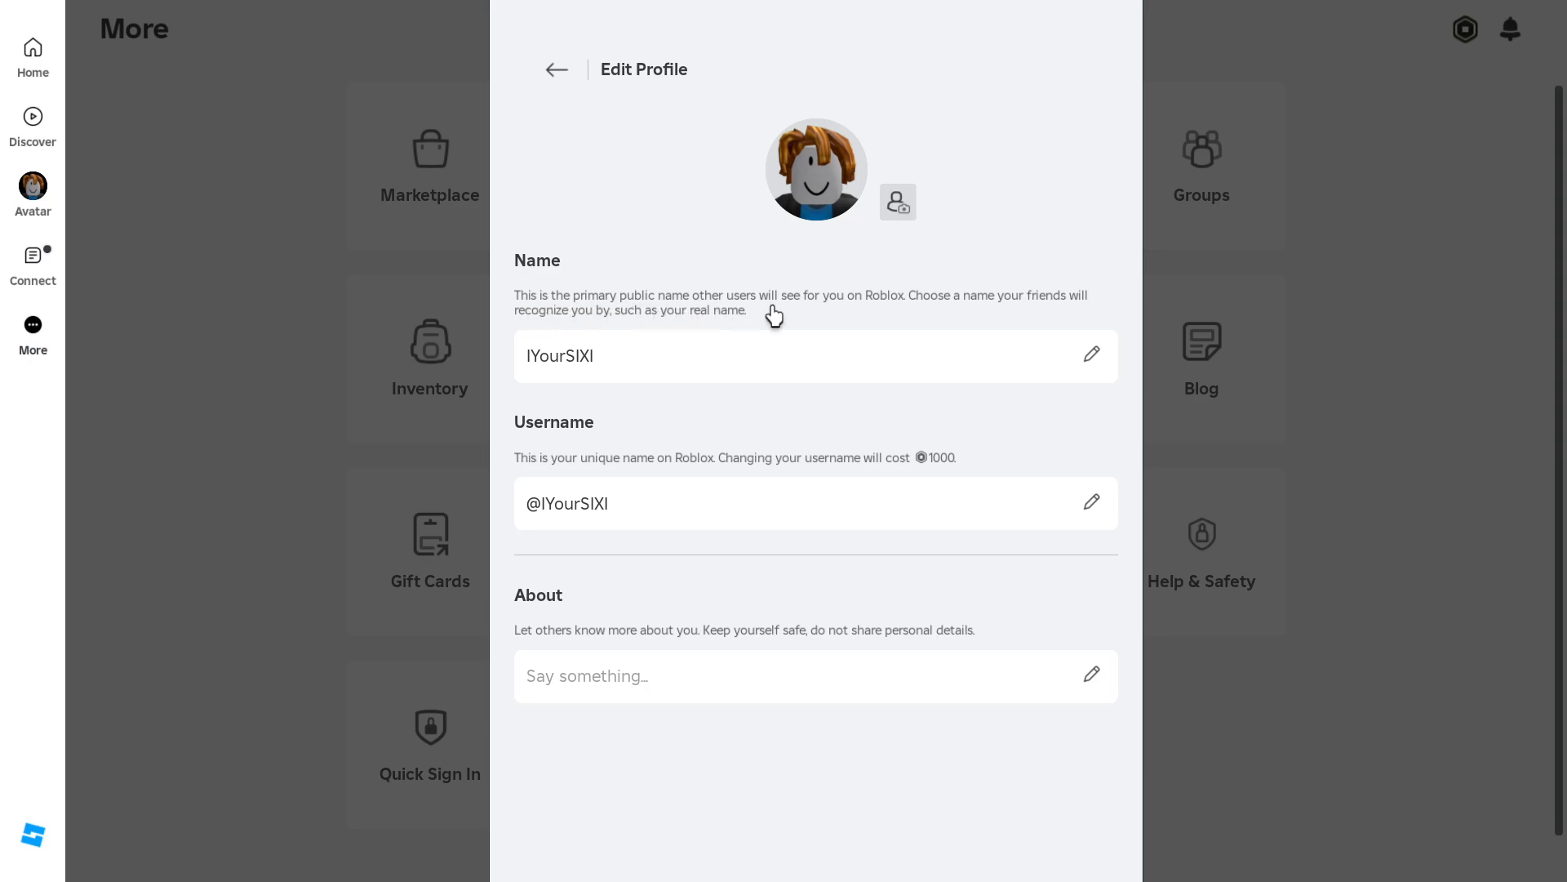
{"action": "mouse_move", "coordinate": [940, 310]}
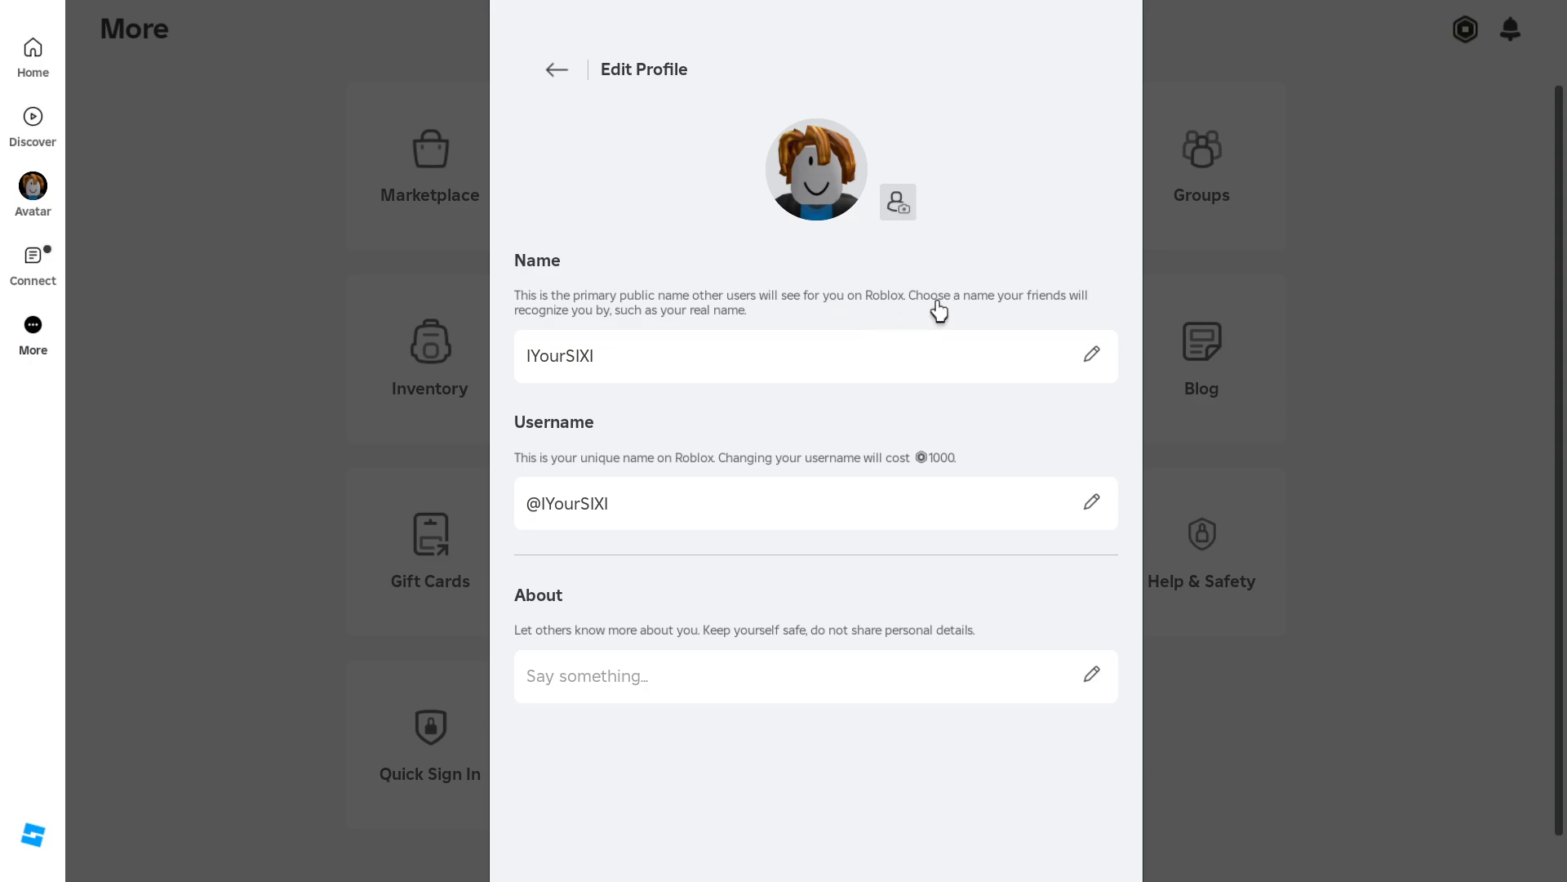
{"action": "mouse_move", "coordinate": [481, 292]}
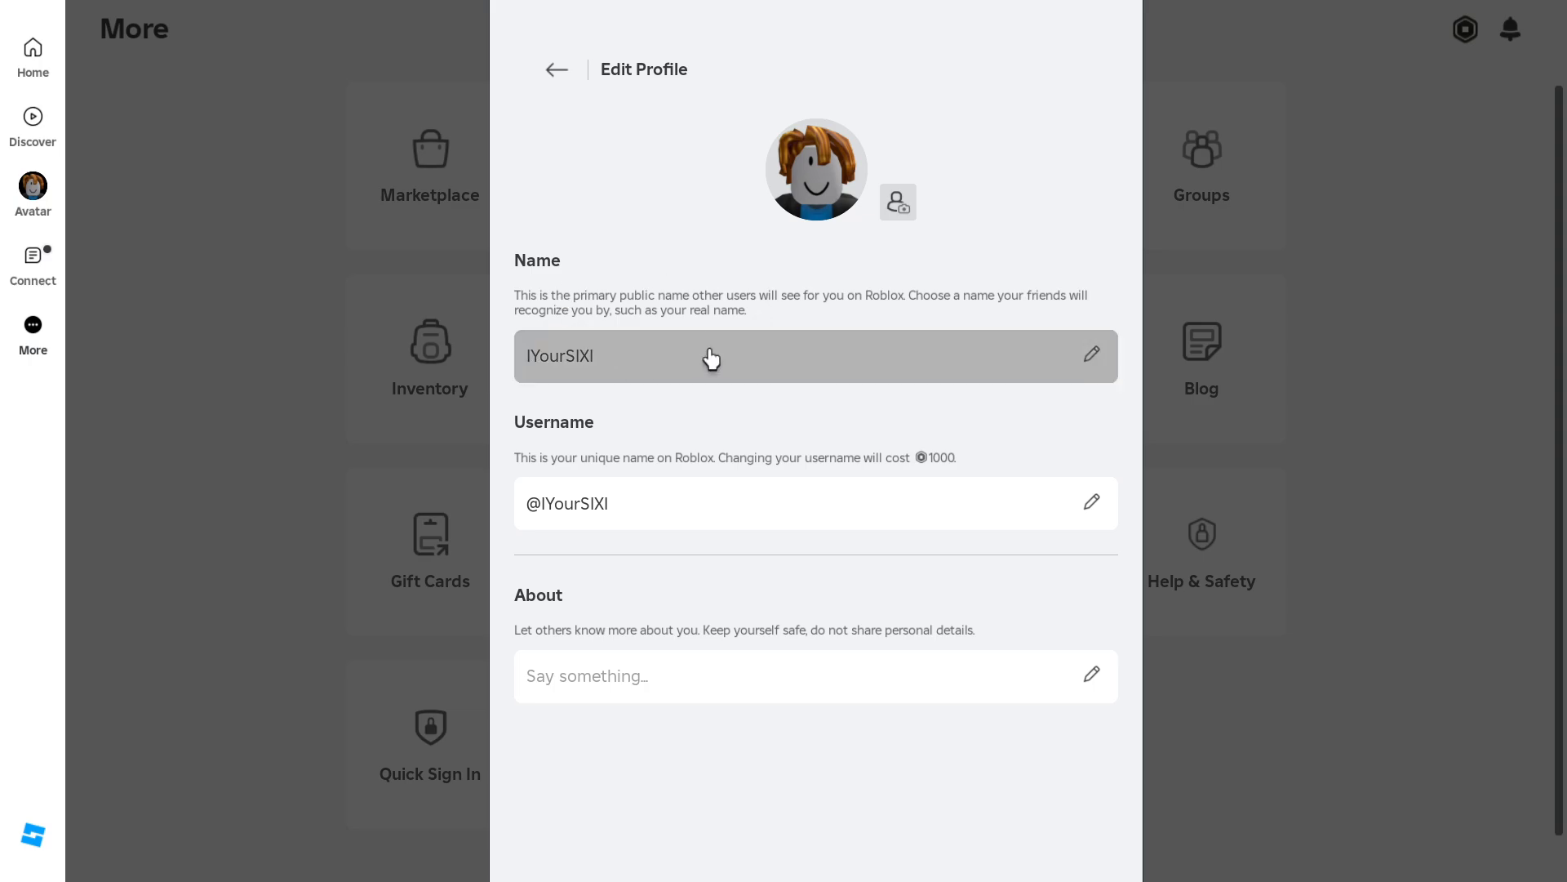
Bring up the Edit Name dialog from the Name field
{"action": "left_click", "coordinate": [1093, 356]}
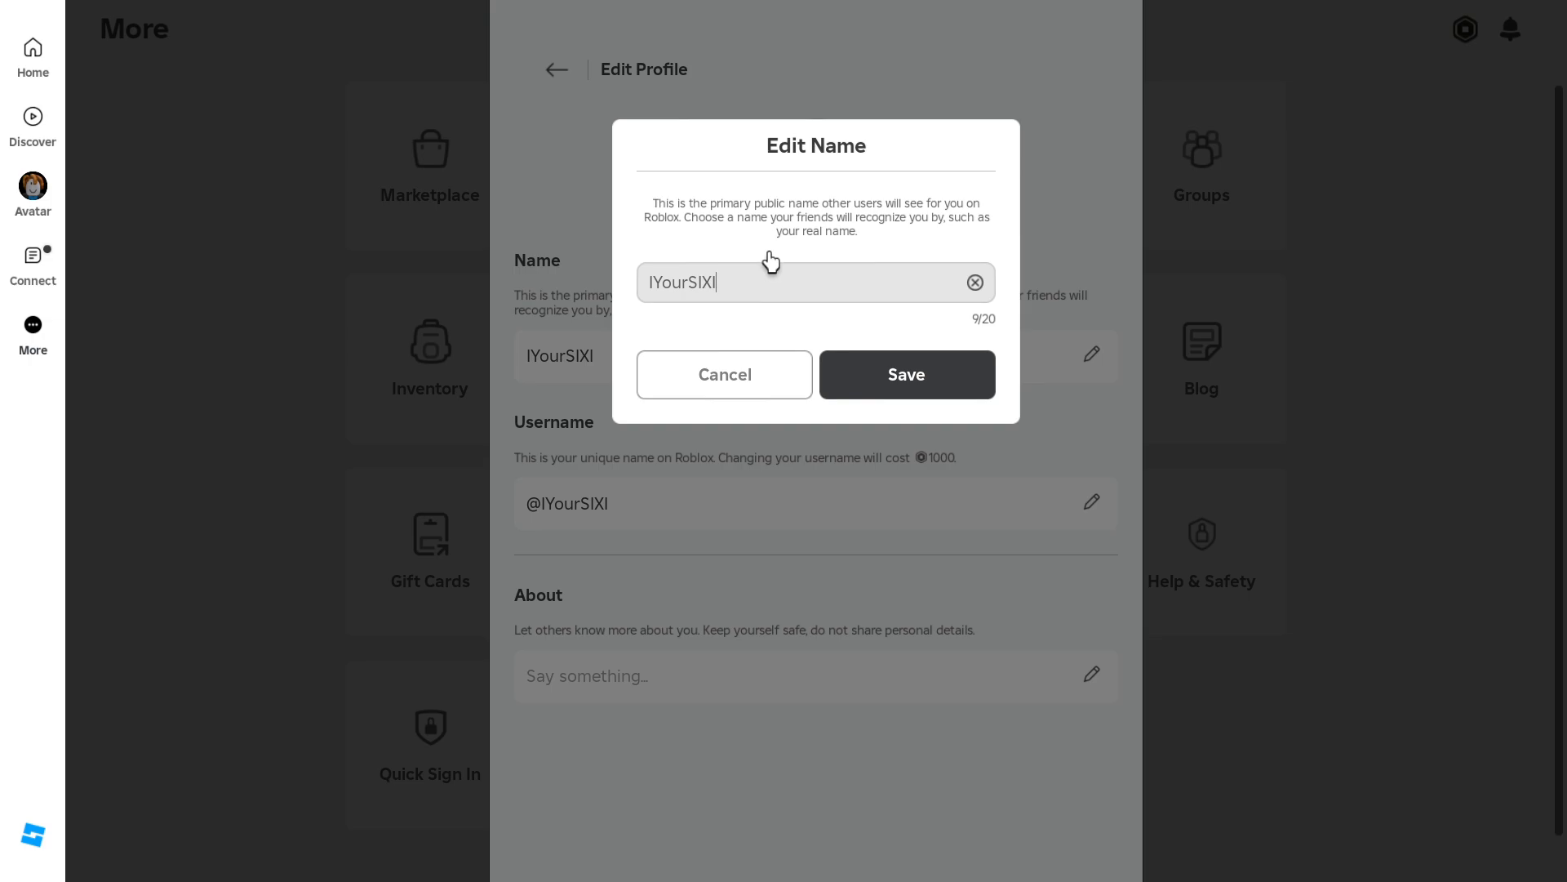
{"action": "mouse_move", "coordinate": [772, 399]}
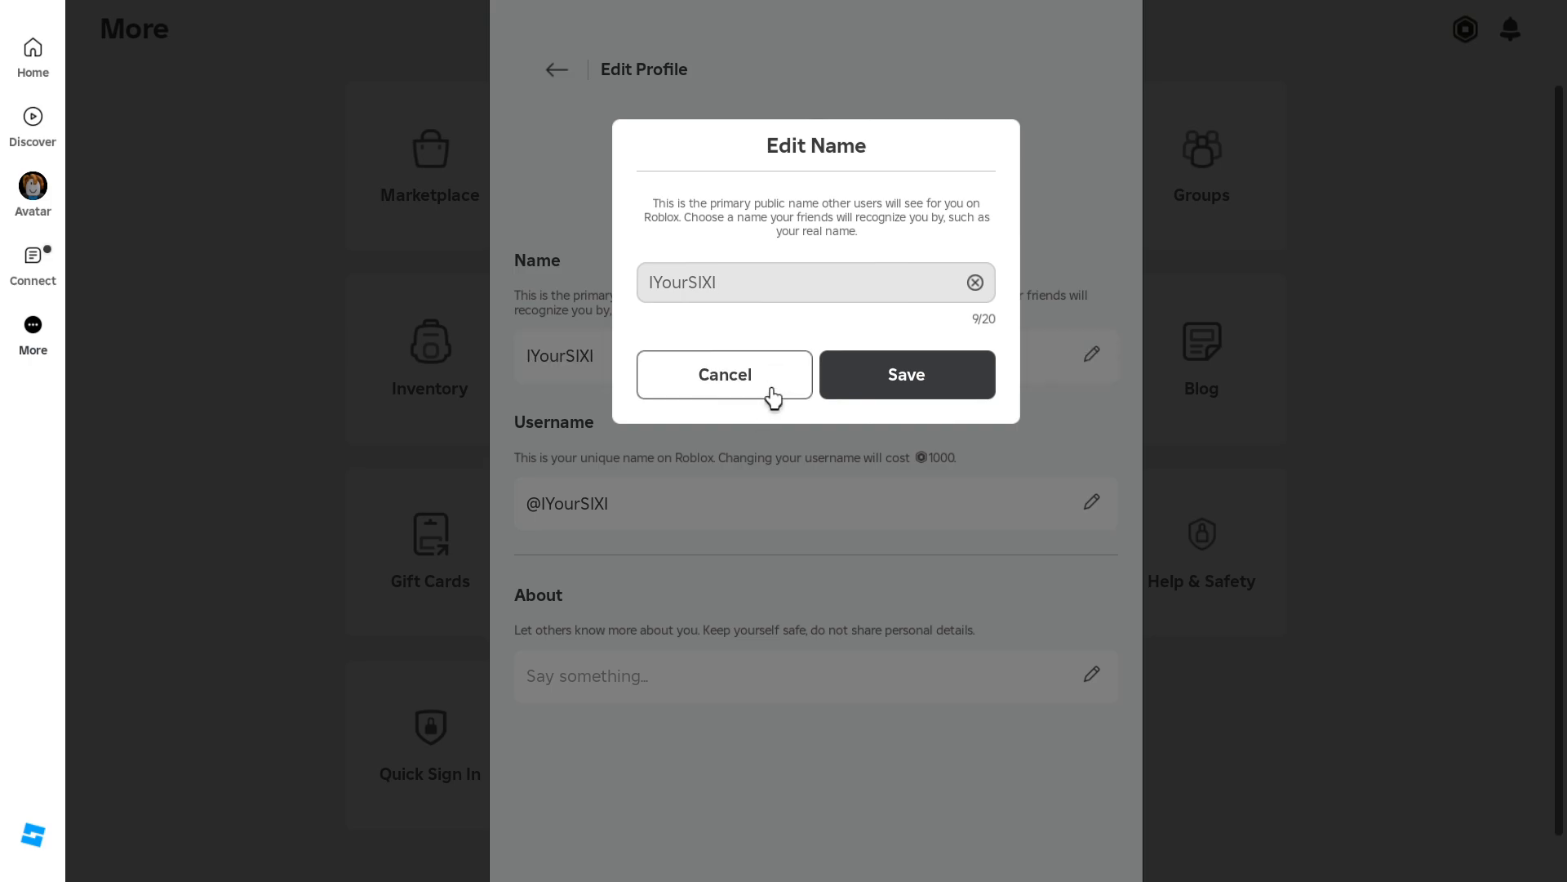
Cancel the Edit Name dialog, keeping the original display name
{"action": "left_click", "coordinate": [723, 376]}
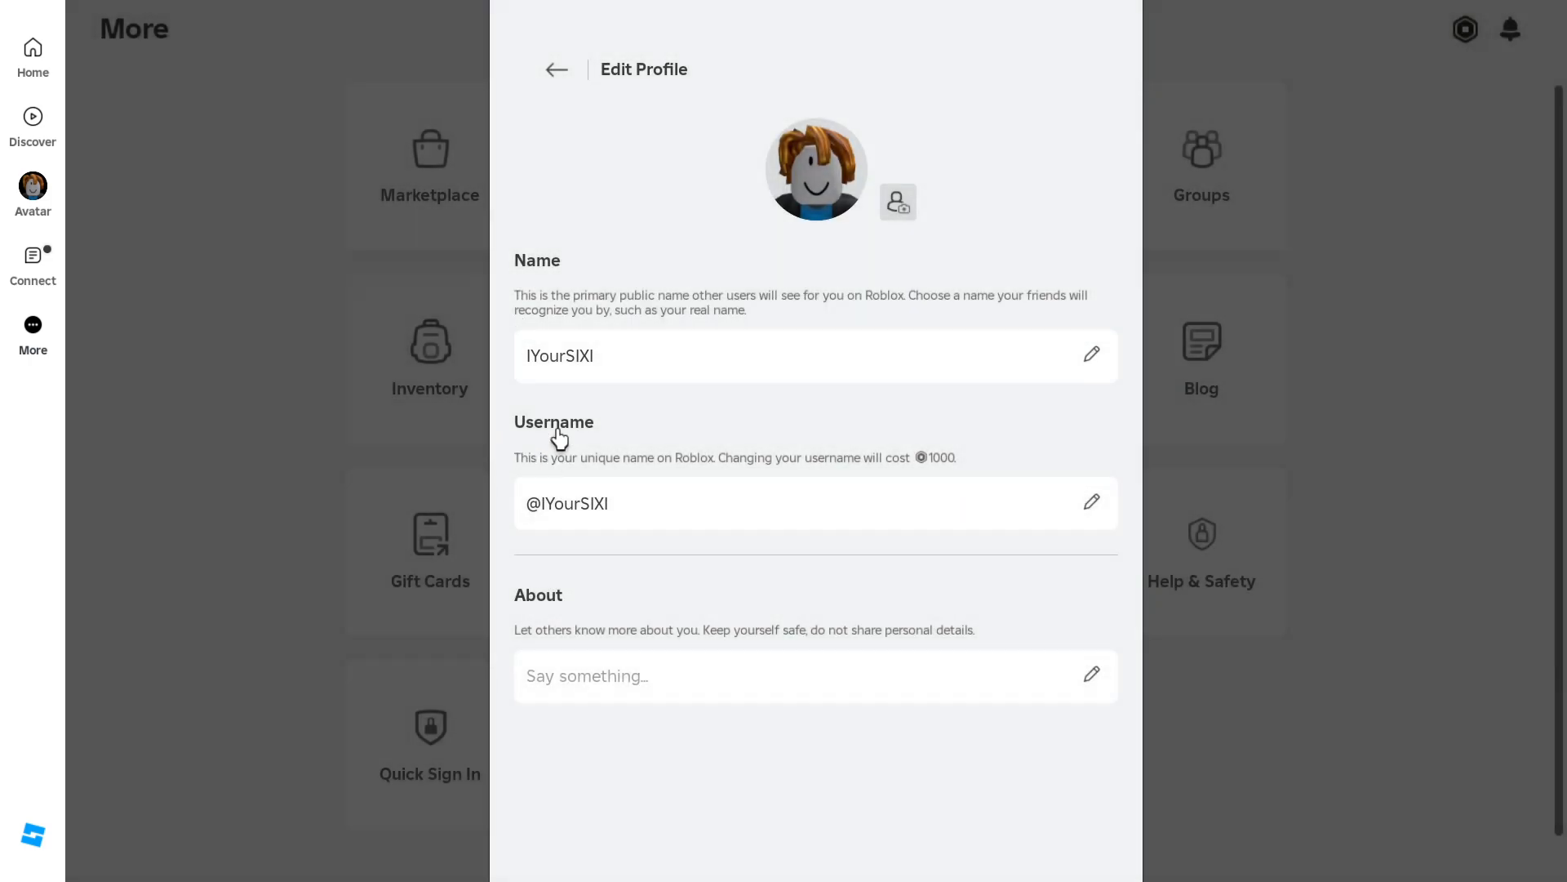
{"action": "mouse_move", "coordinate": [817, 469]}
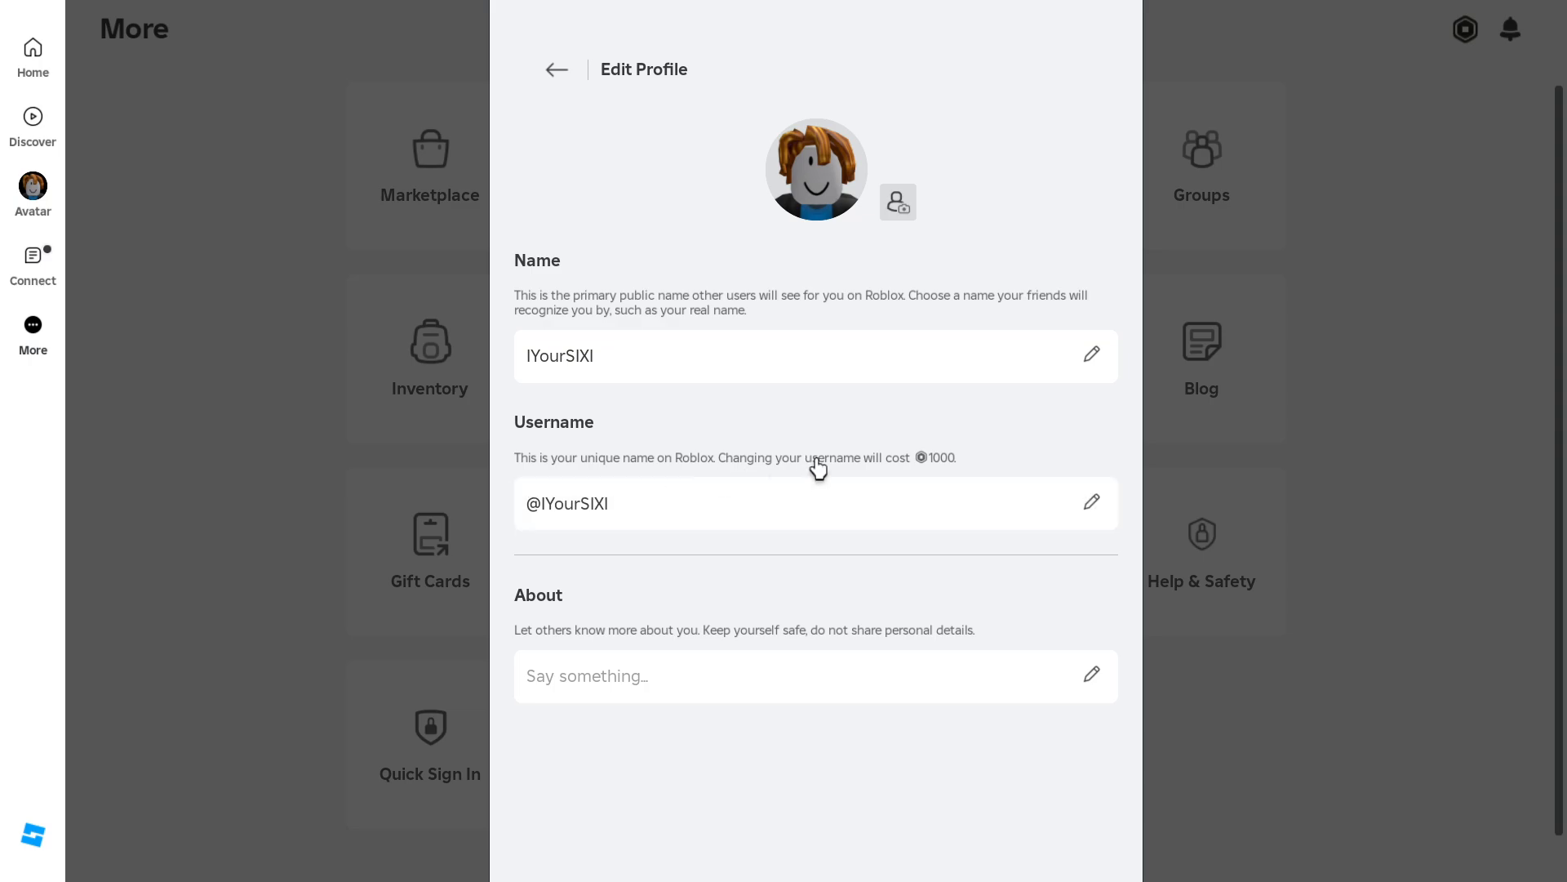
{"action": "mouse_move", "coordinate": [648, 488]}
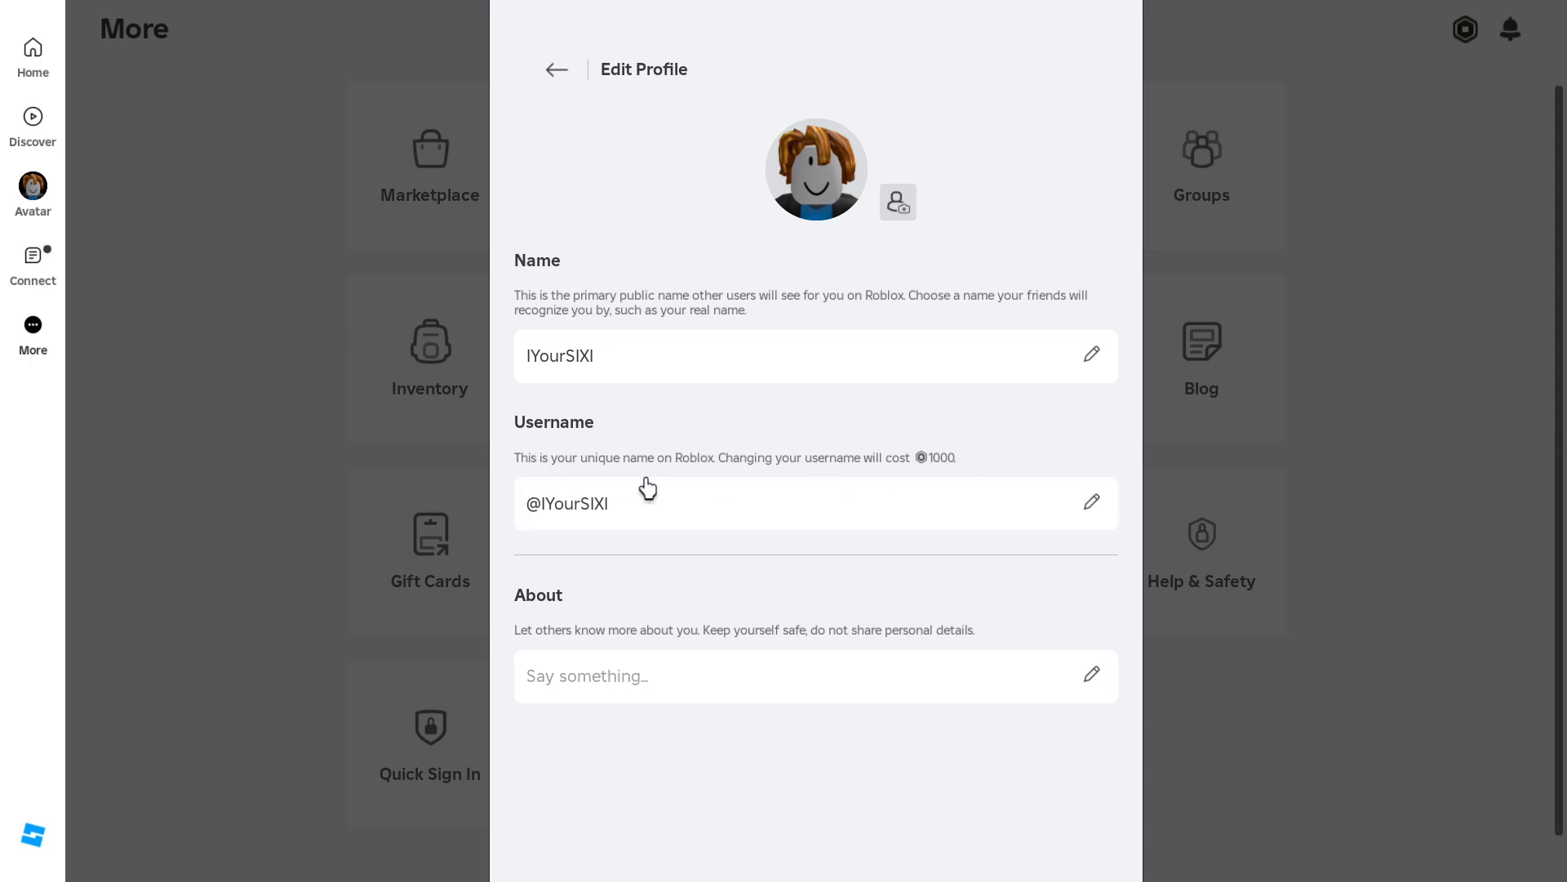
{"action": "mouse_move", "coordinate": [620, 471]}
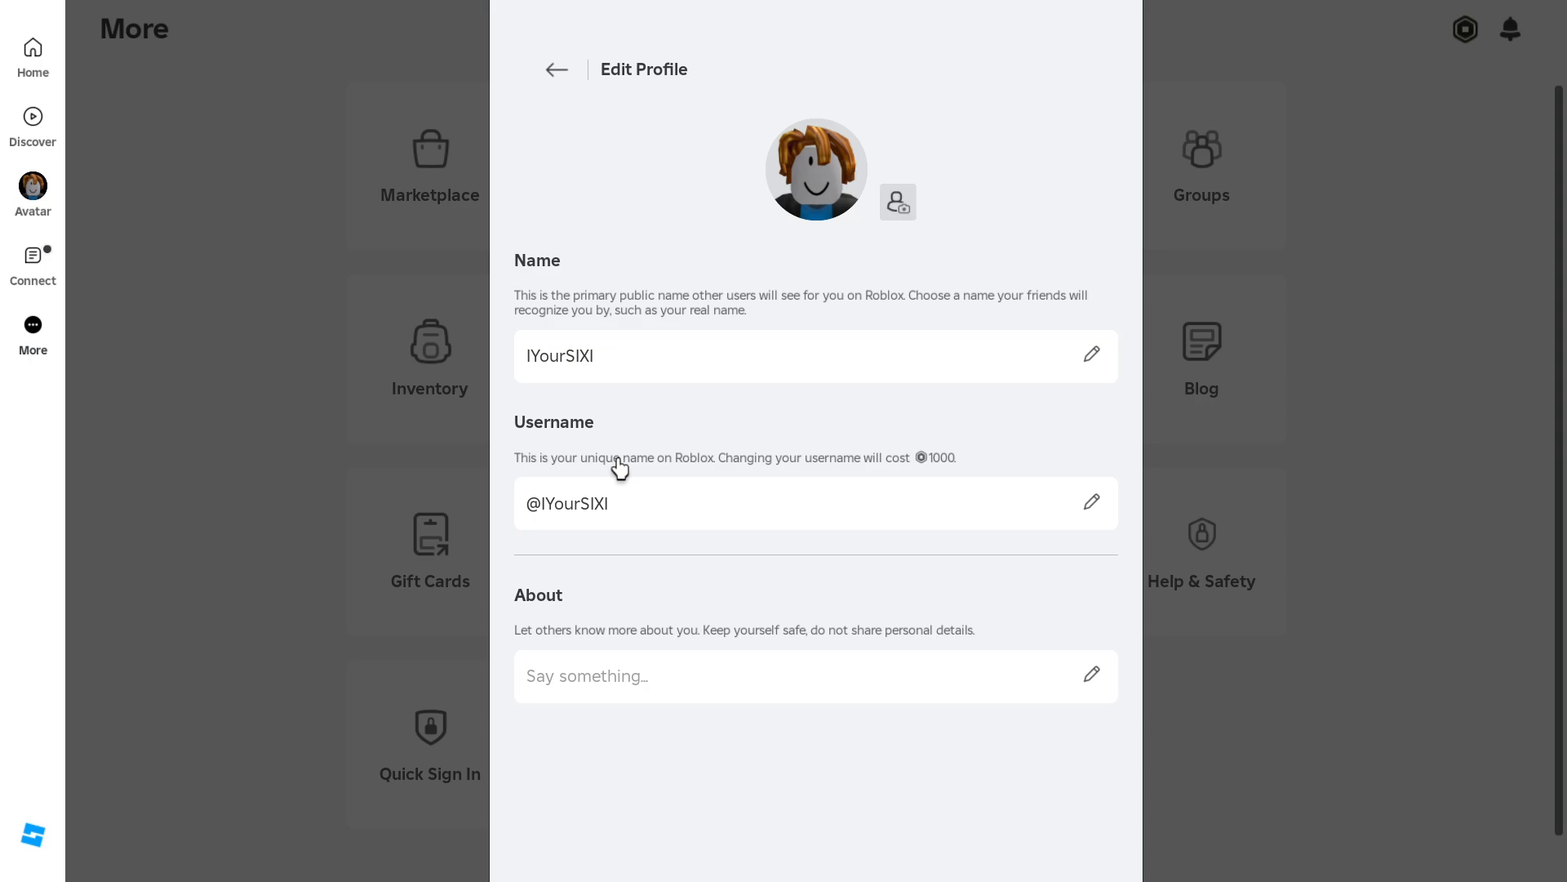
{"action": "mouse_move", "coordinate": [763, 478]}
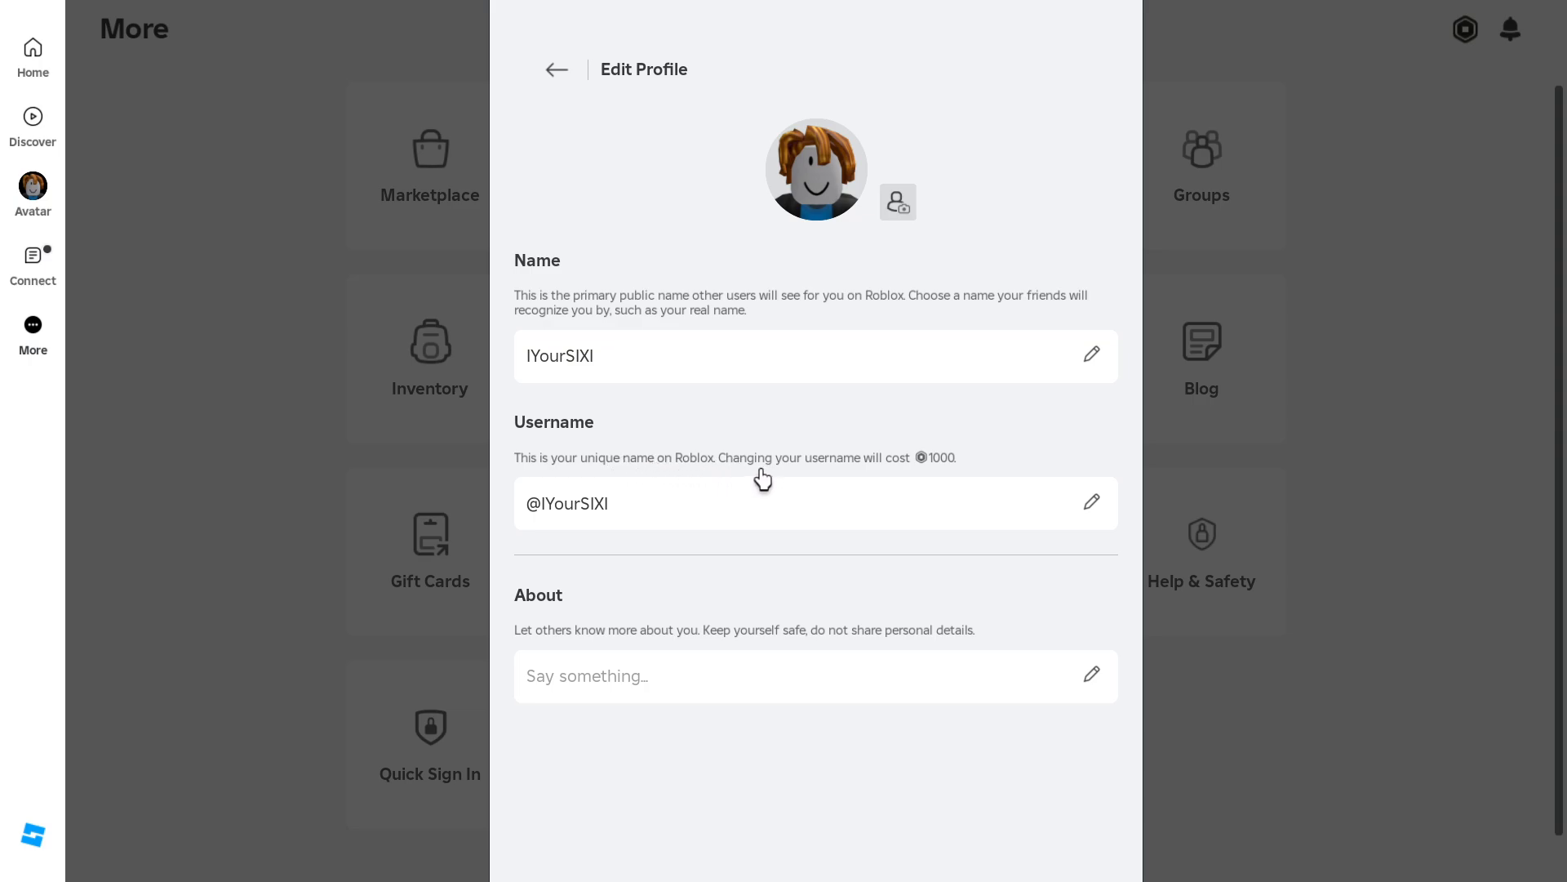
{"action": "mouse_move", "coordinate": [913, 453]}
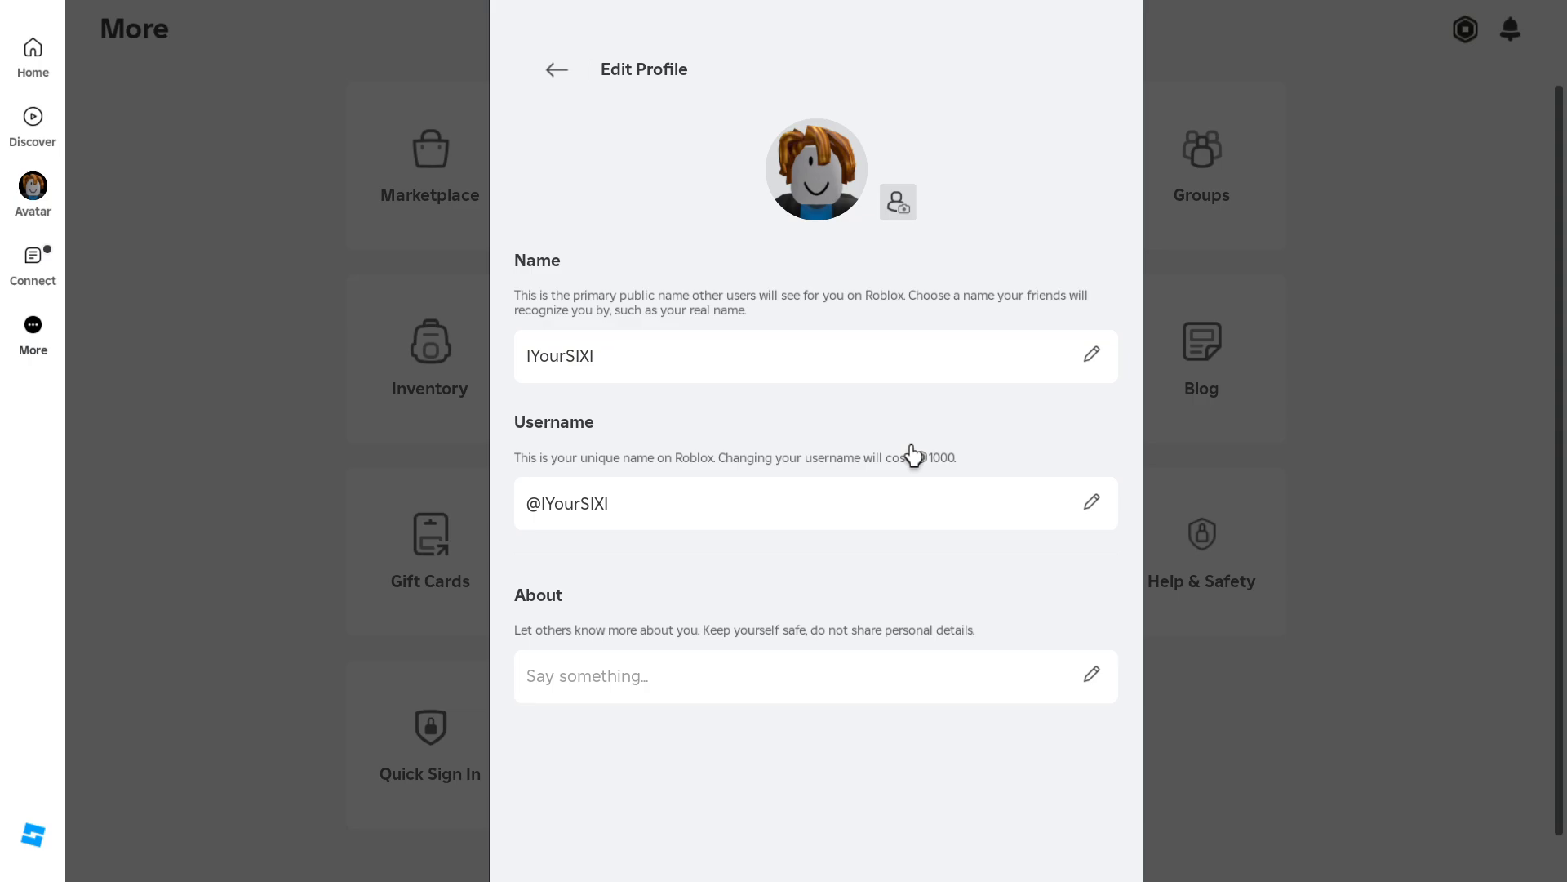
{"action": "mouse_move", "coordinate": [762, 423]}
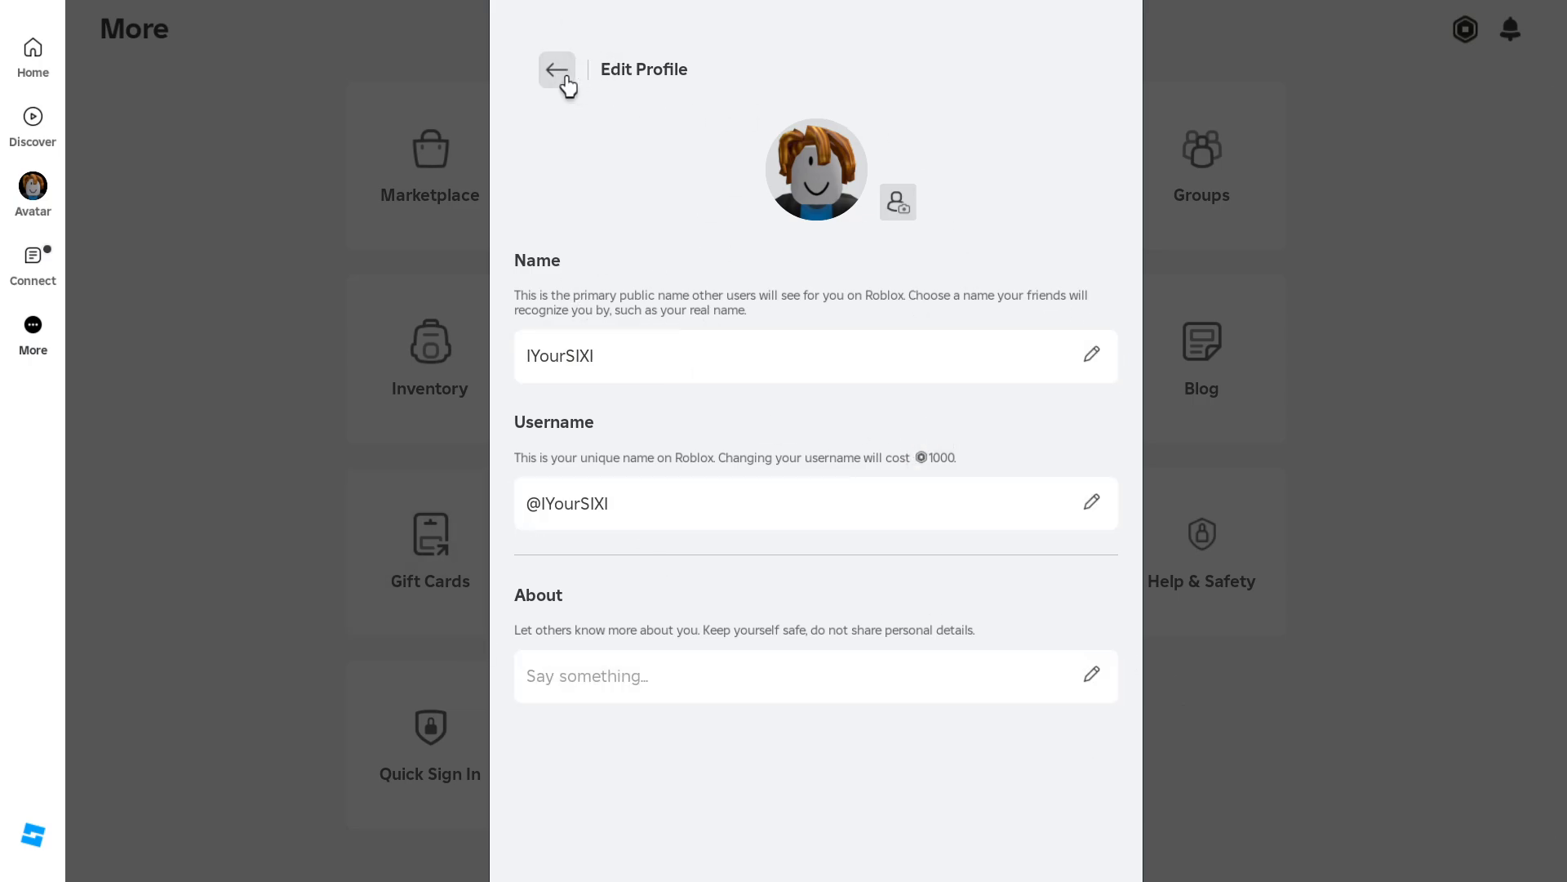
Back out of Edit Profile, dismiss the profile card and return to the Home feed
{"action": "left_click", "coordinate": [555, 70]}
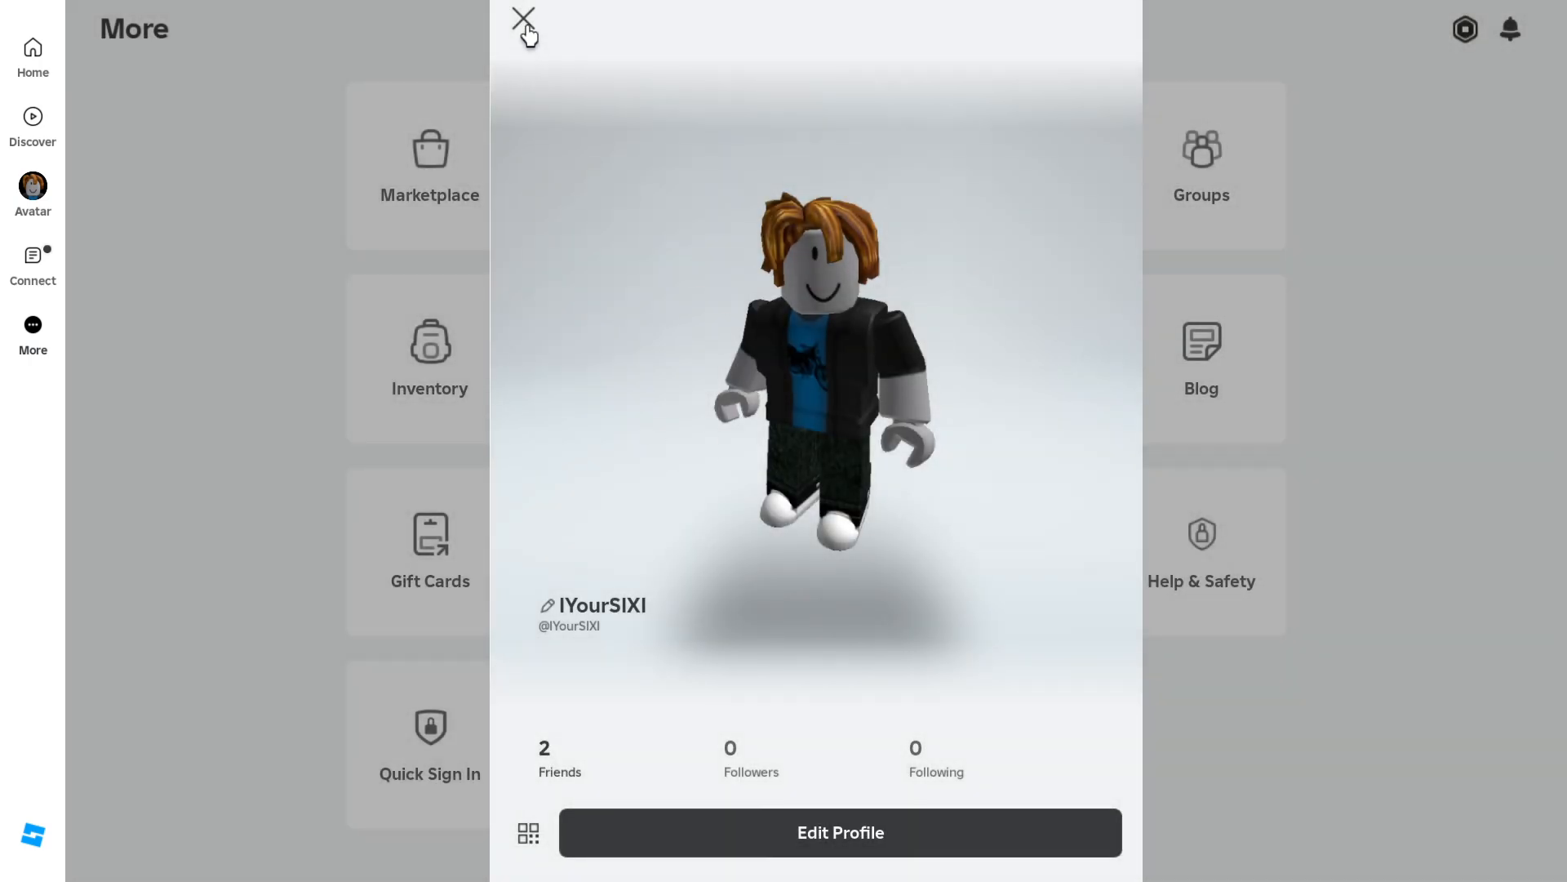
{"action": "left_click", "coordinate": [524, 20]}
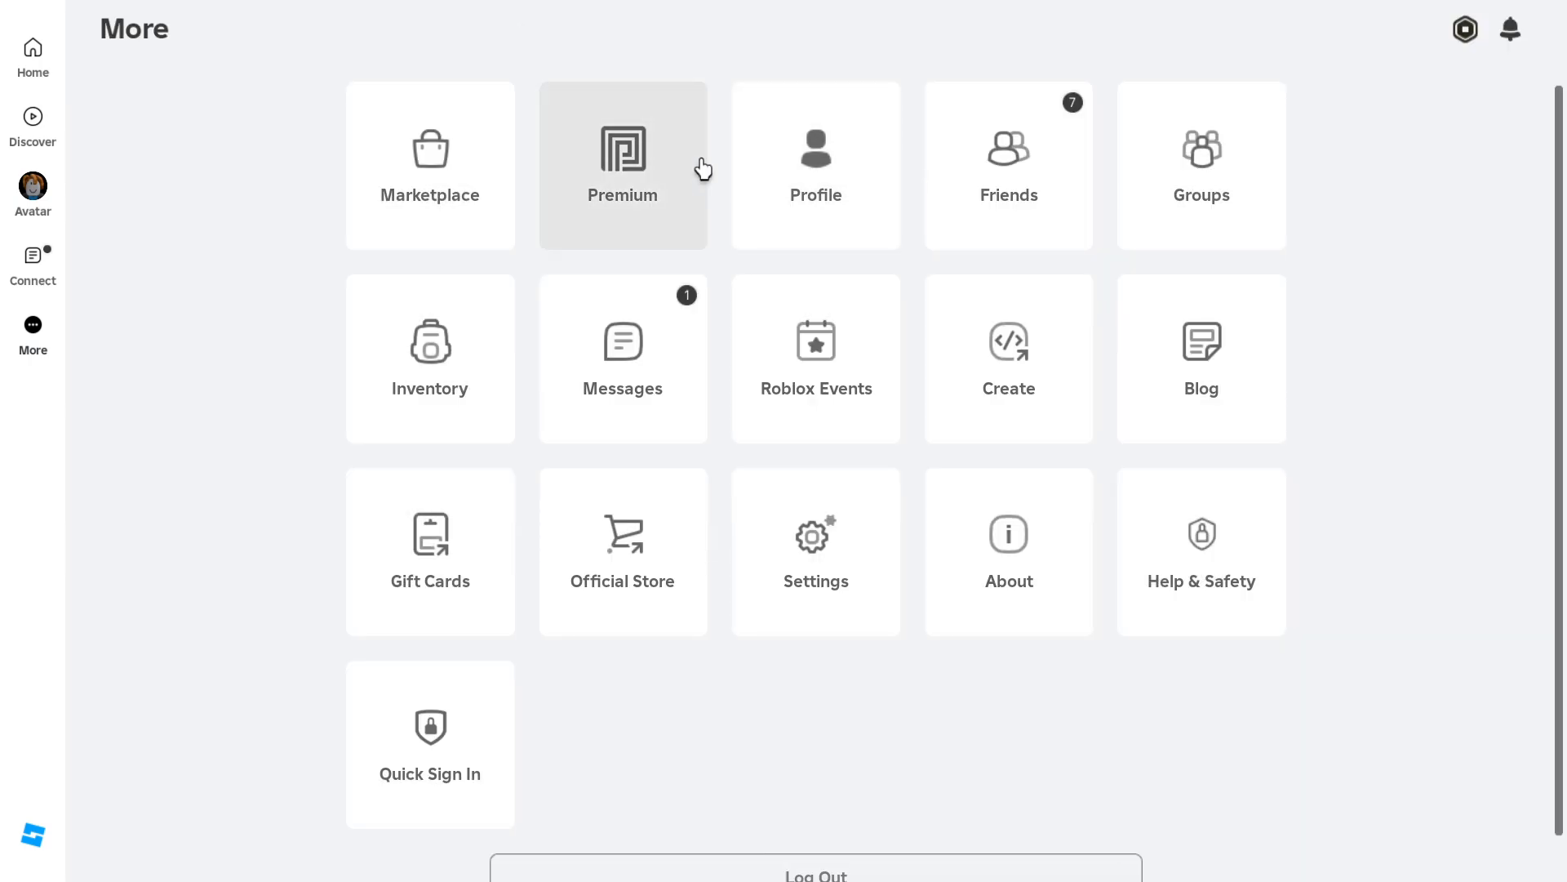
{"action": "left_click", "coordinate": [32, 56]}
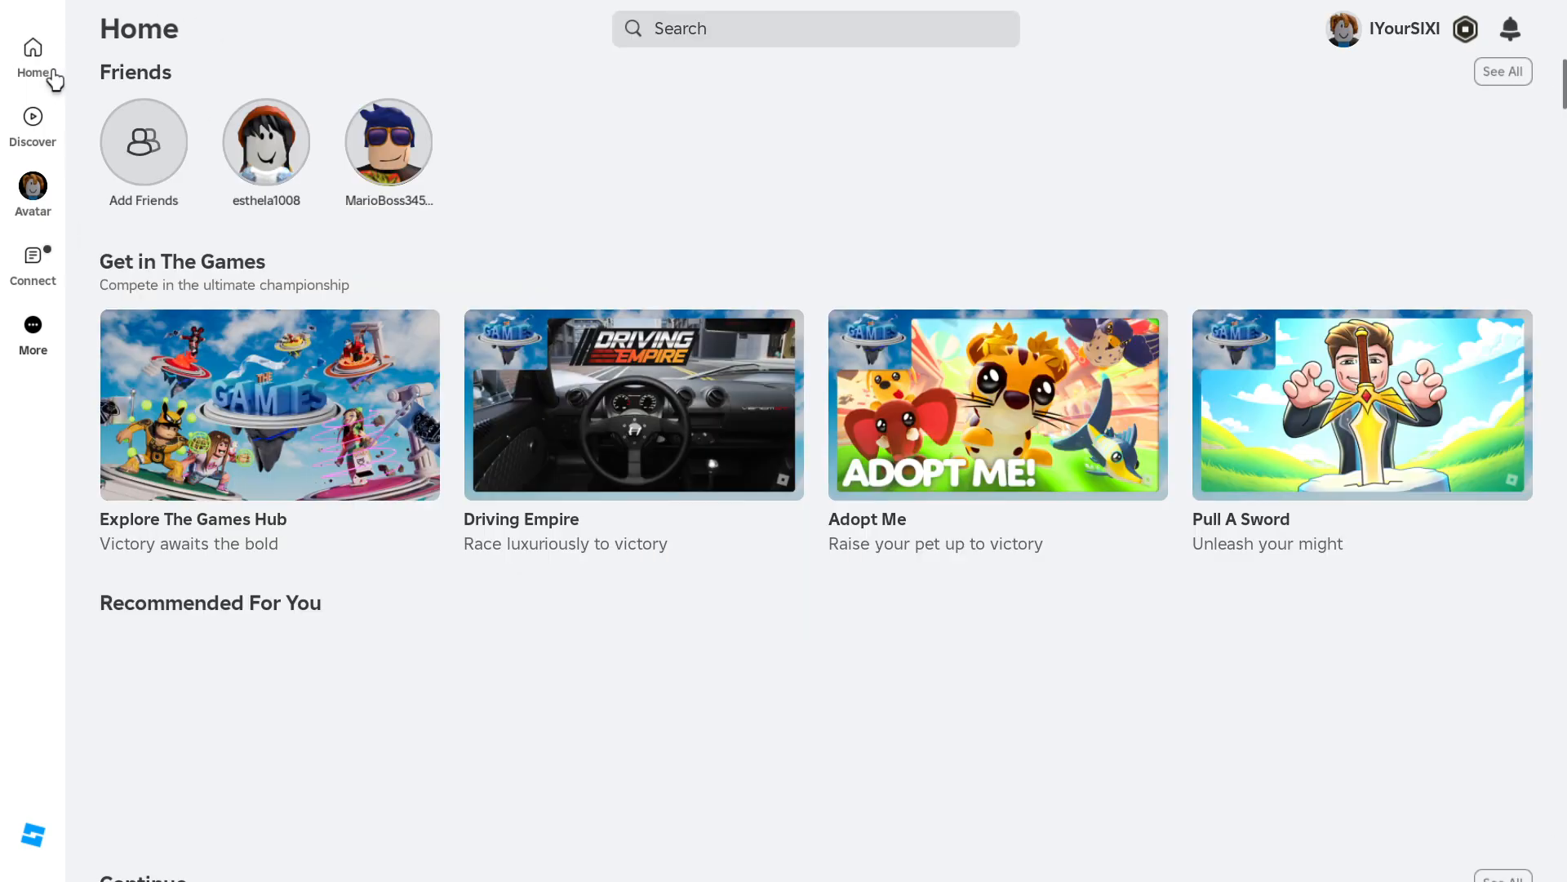